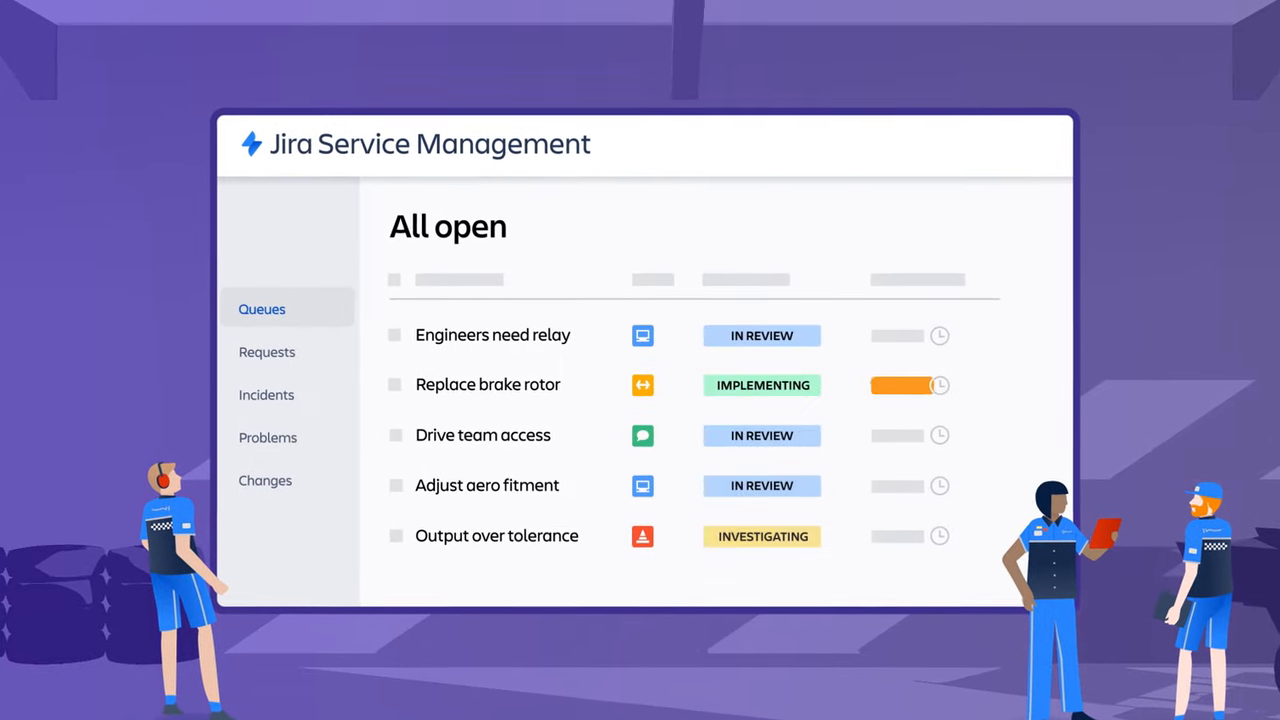
# Step: Show the All open queue listing the five open issues with their statuses
pyautogui.click(488, 384)
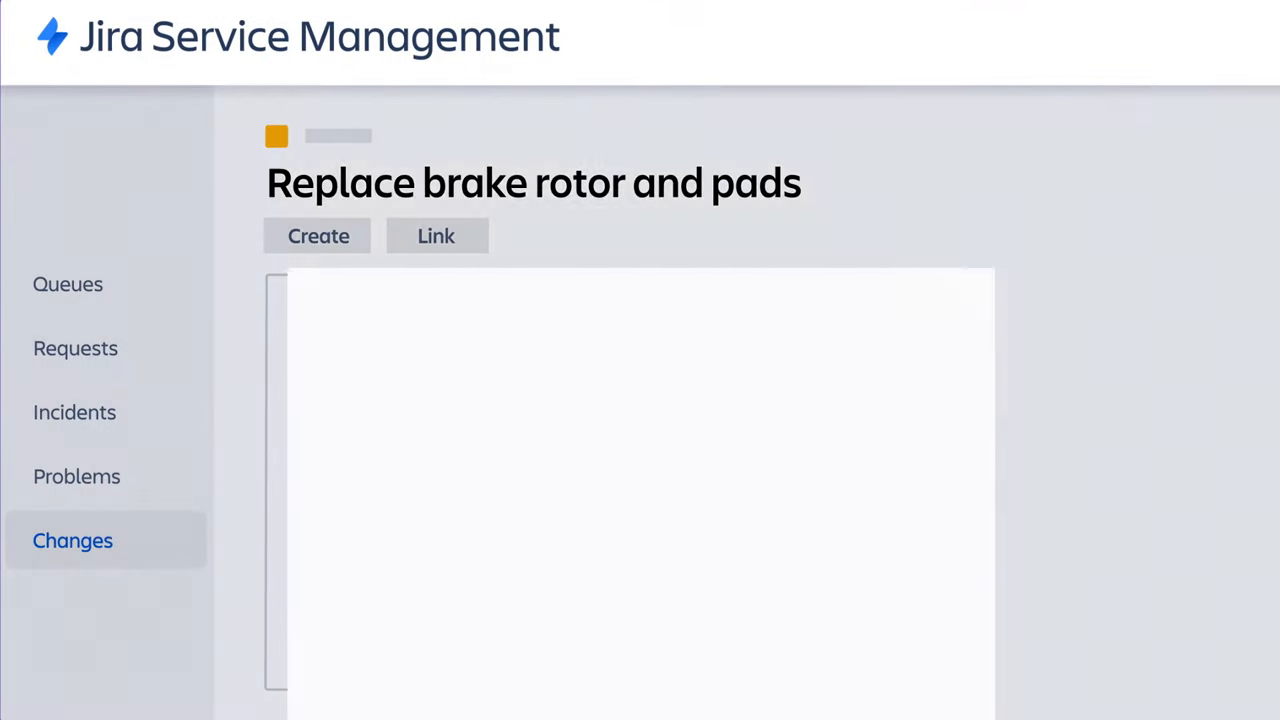
# Step: Open the 'Replace brake rotor and pads' change request, then advance to the four-circle icon card
pyautogui.click(318, 236)
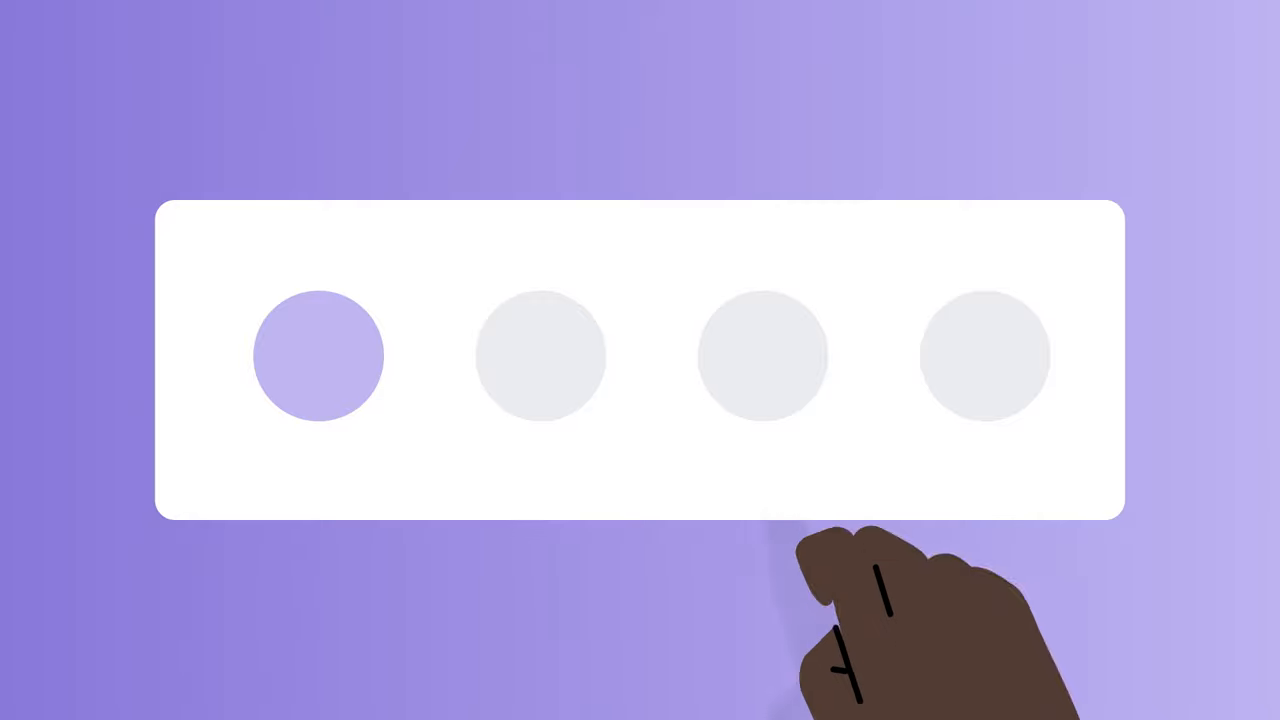
pyautogui.click(764, 356)
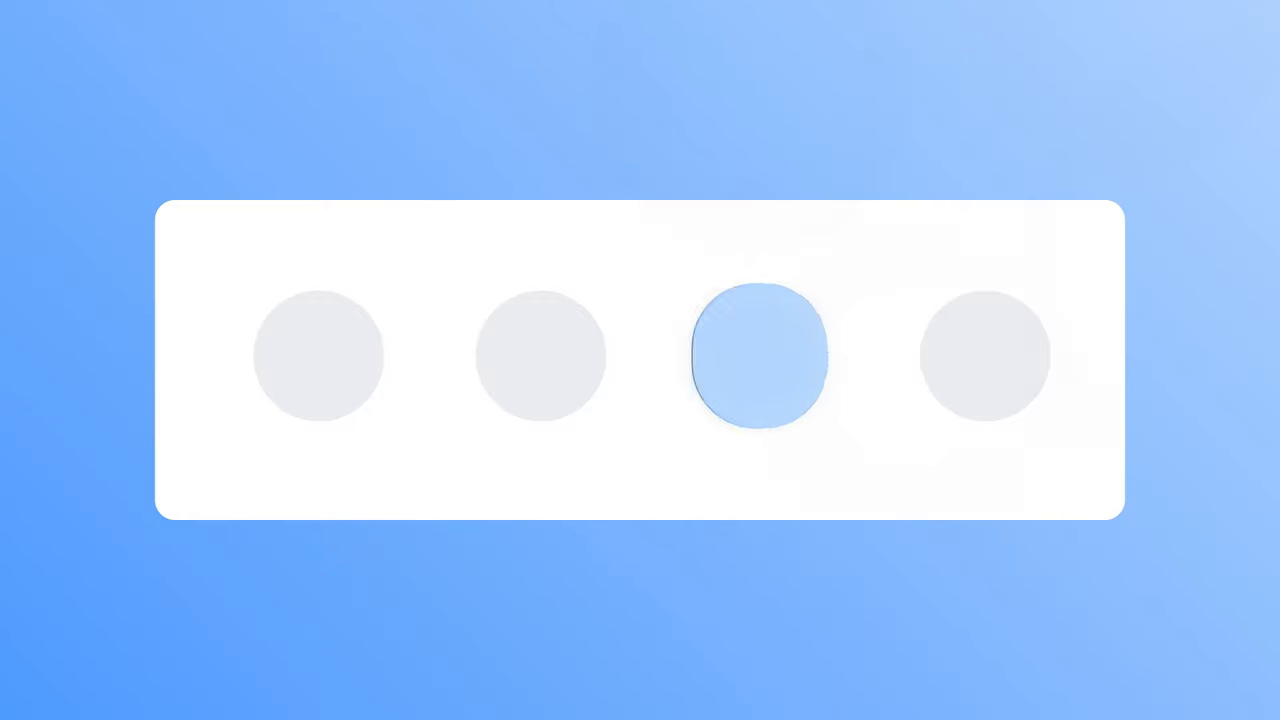